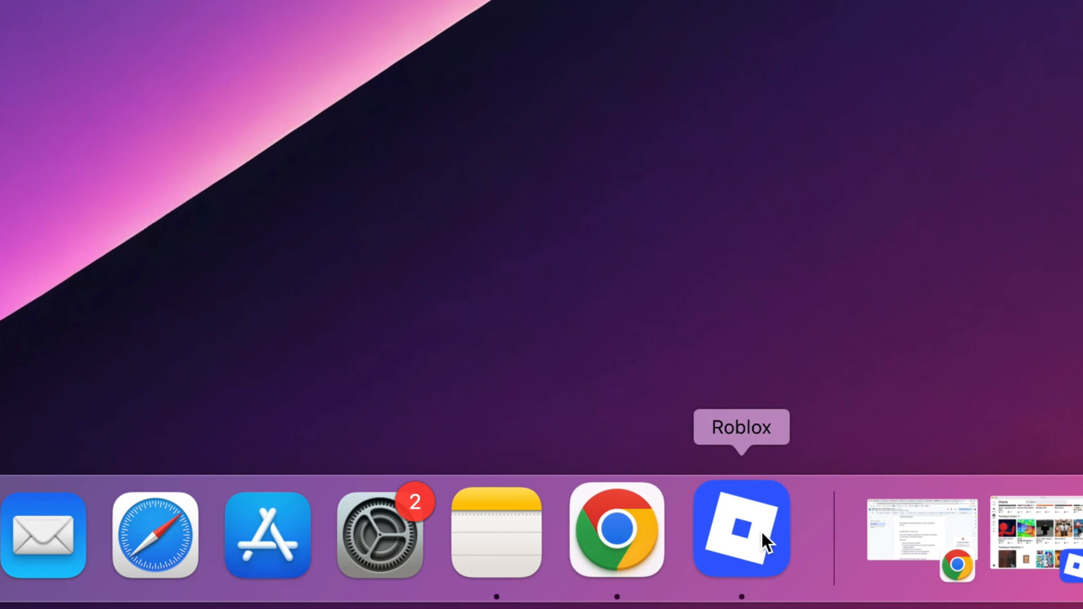
Quit the running Roblox app from the Dock and move Roblox to the Bin from Applications
right_click(740, 530)
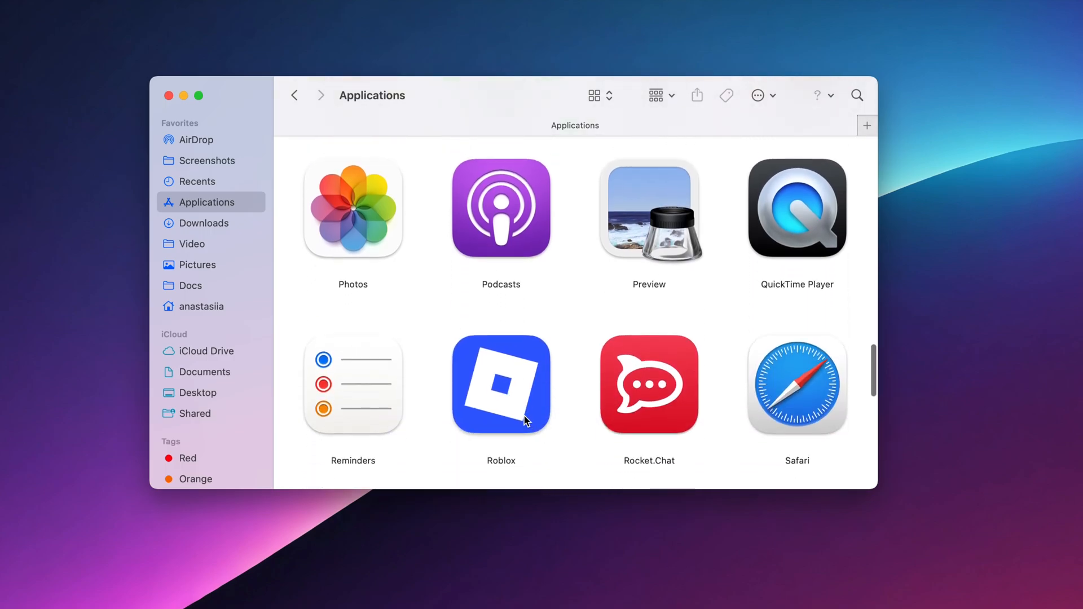
right_click(501, 383)
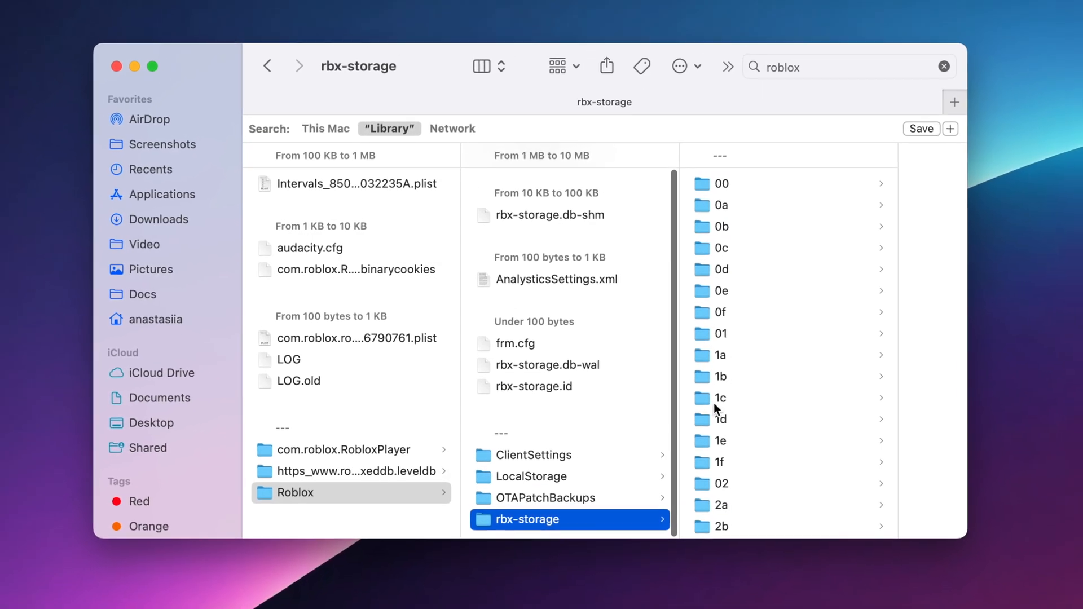
Search 'roblox' in the Library and browse the leftover Roblox and rbx-storage folders
scroll("down", 3)
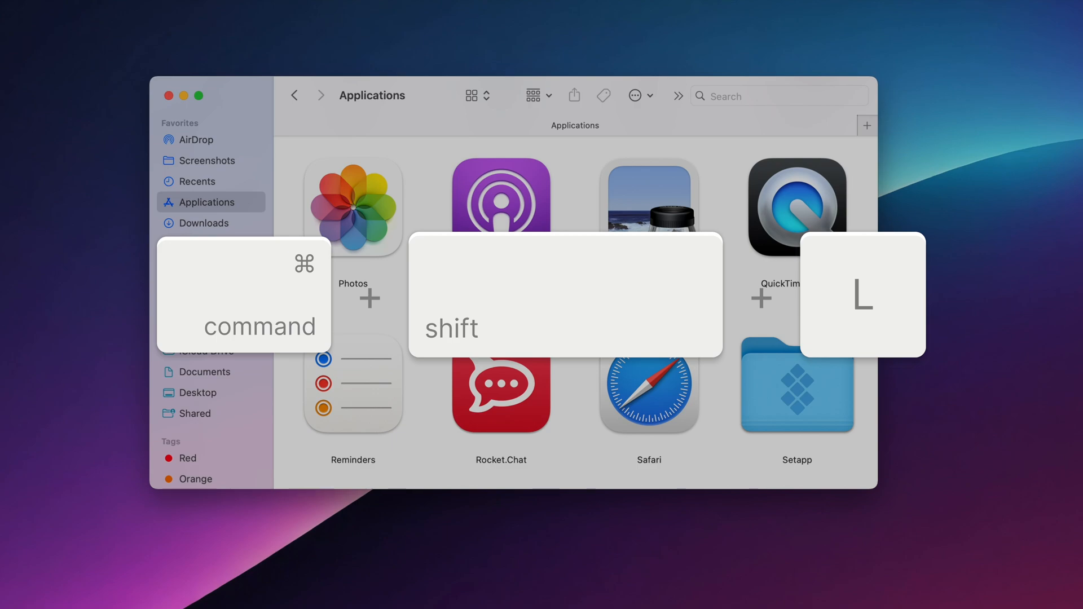
key("cmd+shift+l")
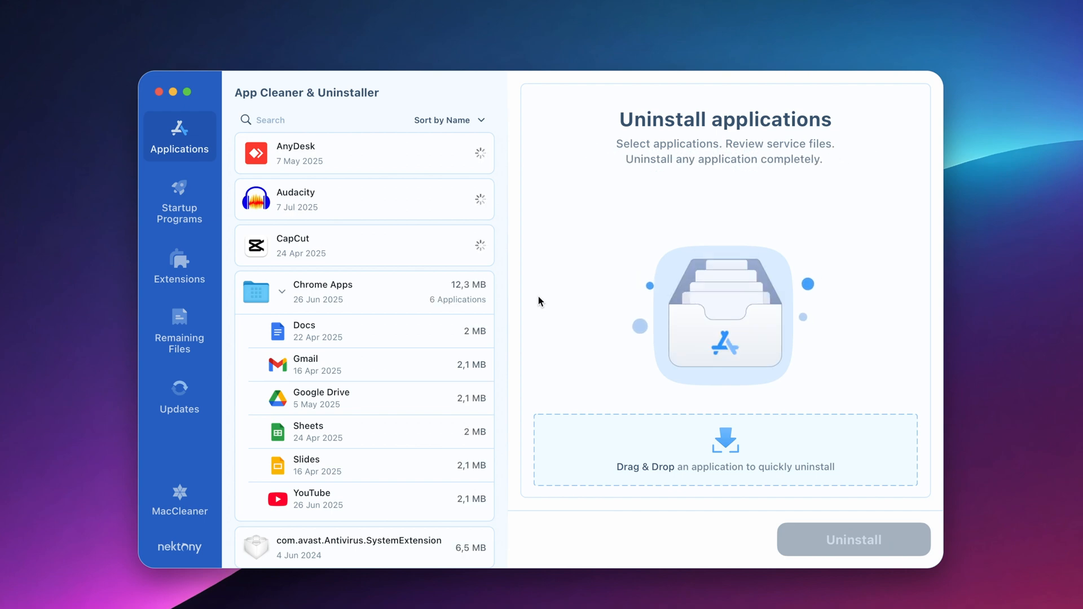
Locate Roblox in the Applications list to show its 243,3 MB and 346 files
scroll("down", 3)
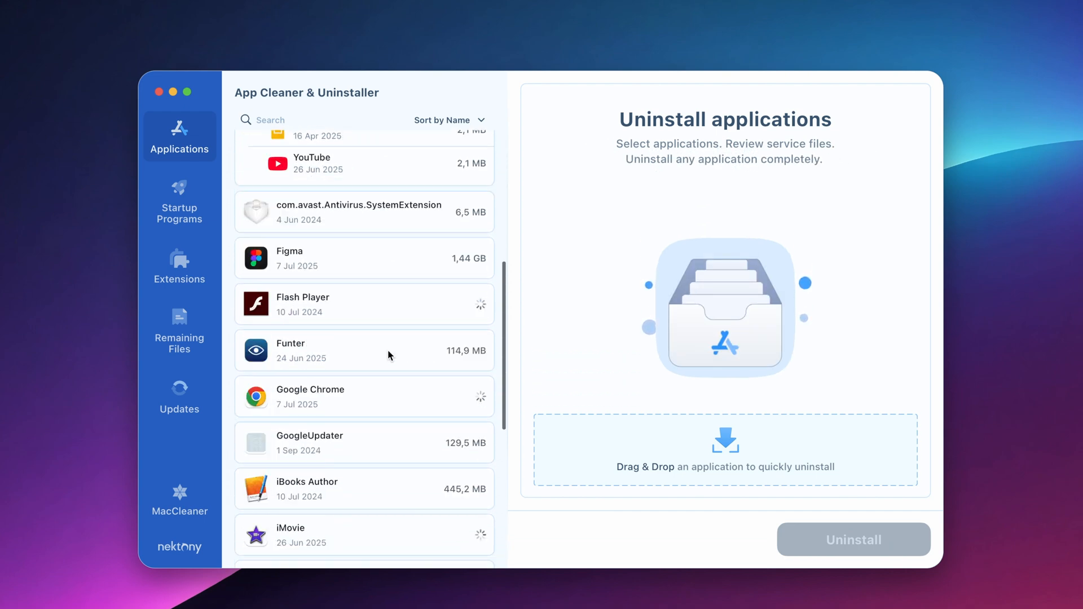
scroll("down", 3)
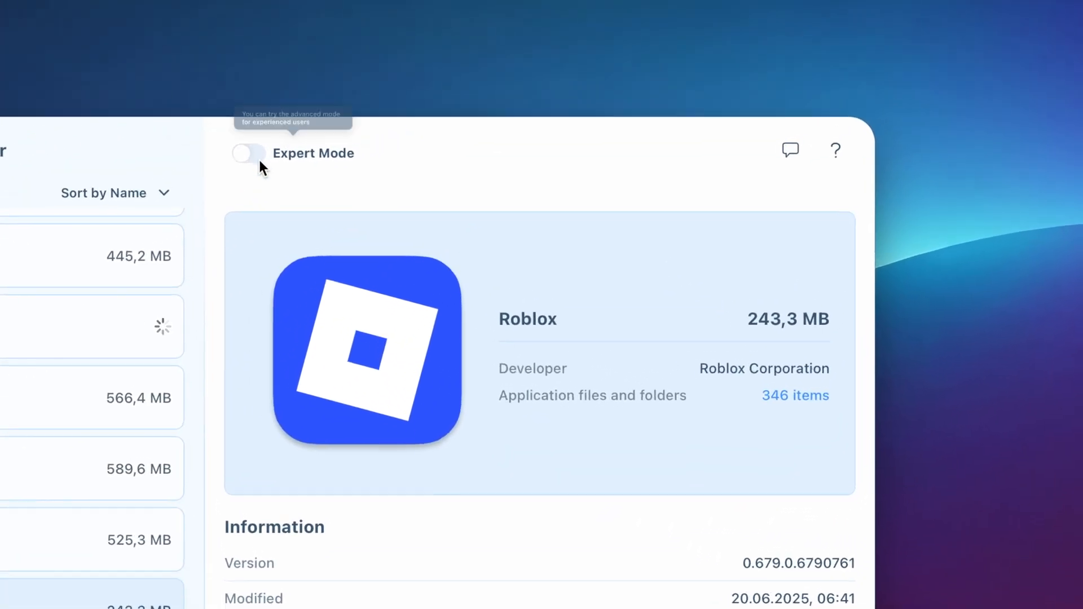
Enable Expert Mode, select Roblox with all 346 files, and remove them to reach Congratulations
left_click(246, 153)
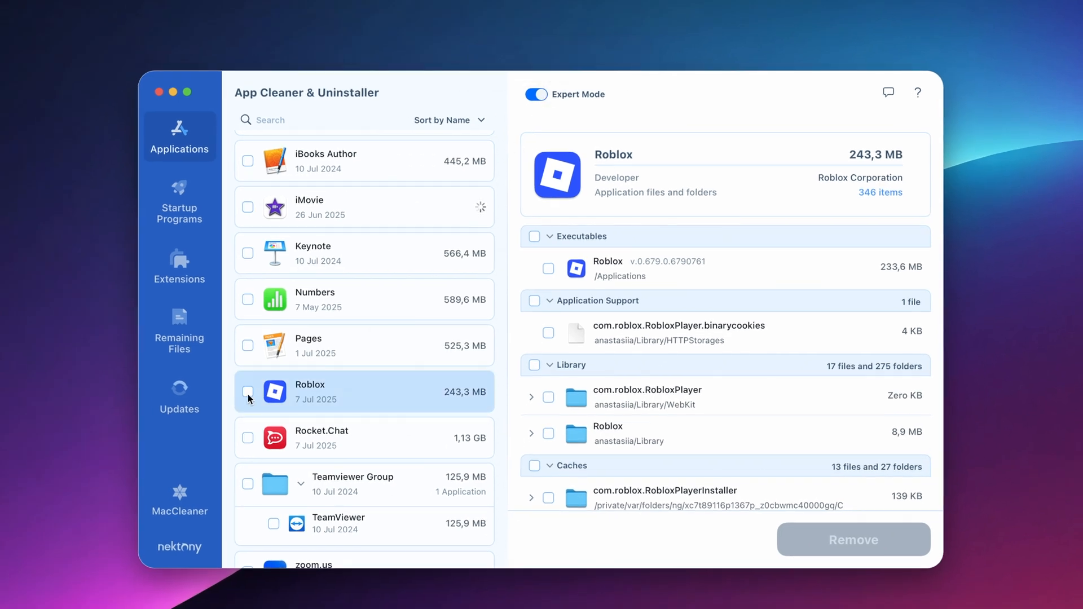
left_click(247, 393)
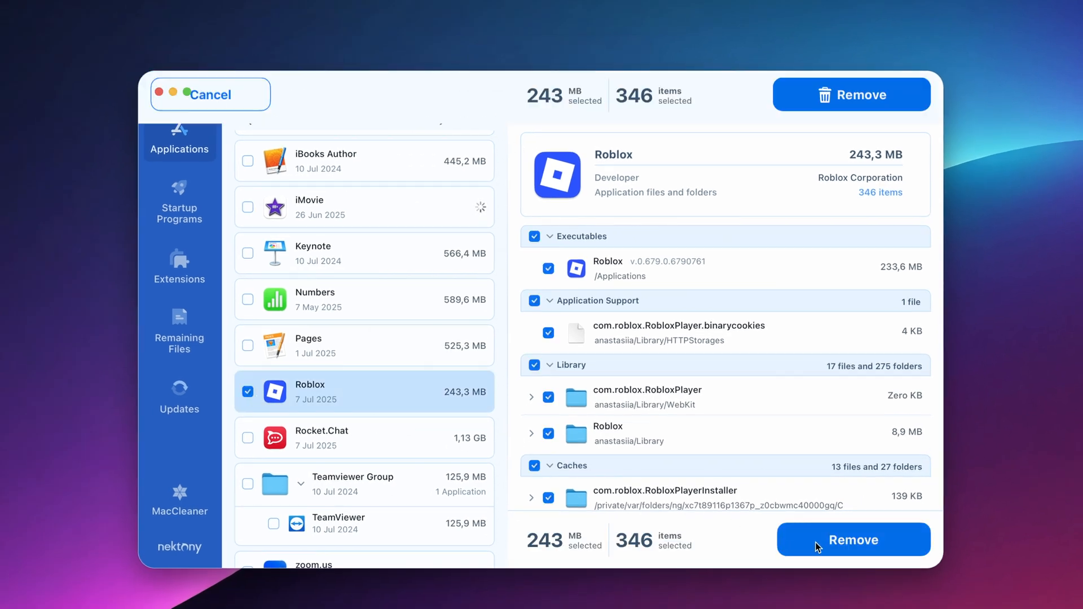
left_click(853, 540)
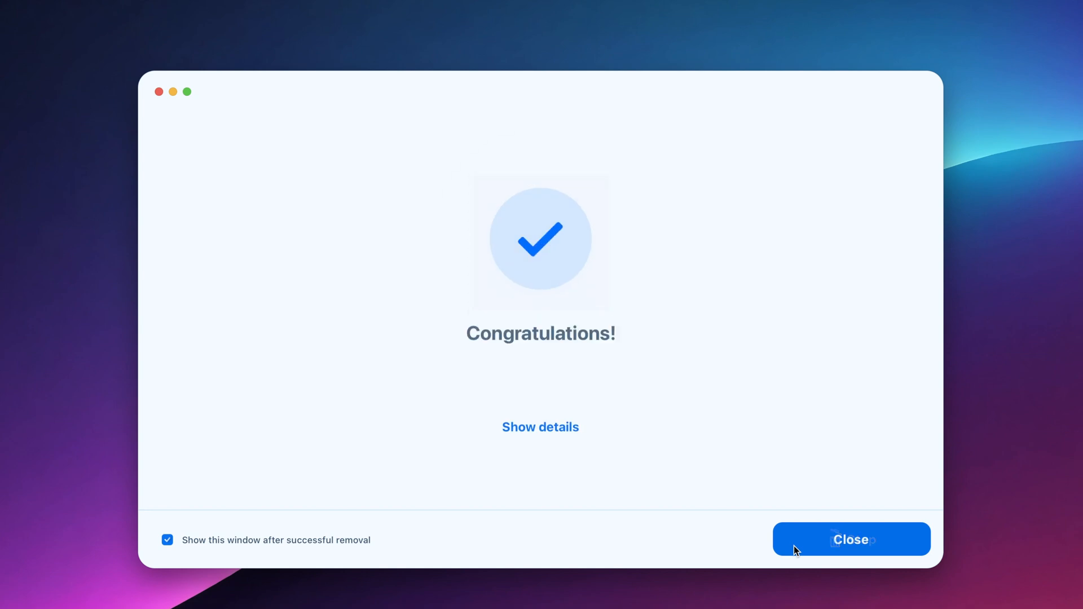